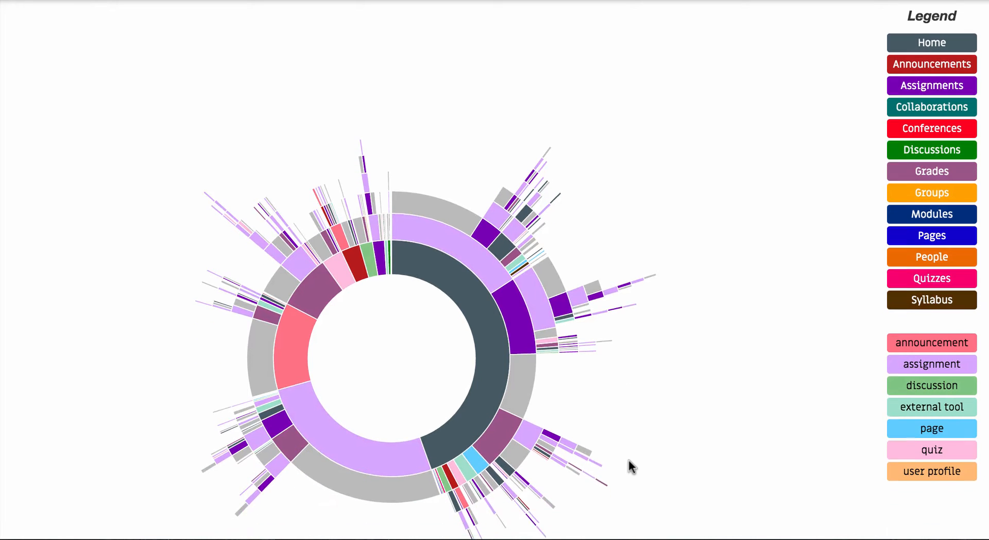
Focus the sunburst on visits starting at Home, showing 45%.
scroll(down, 3)
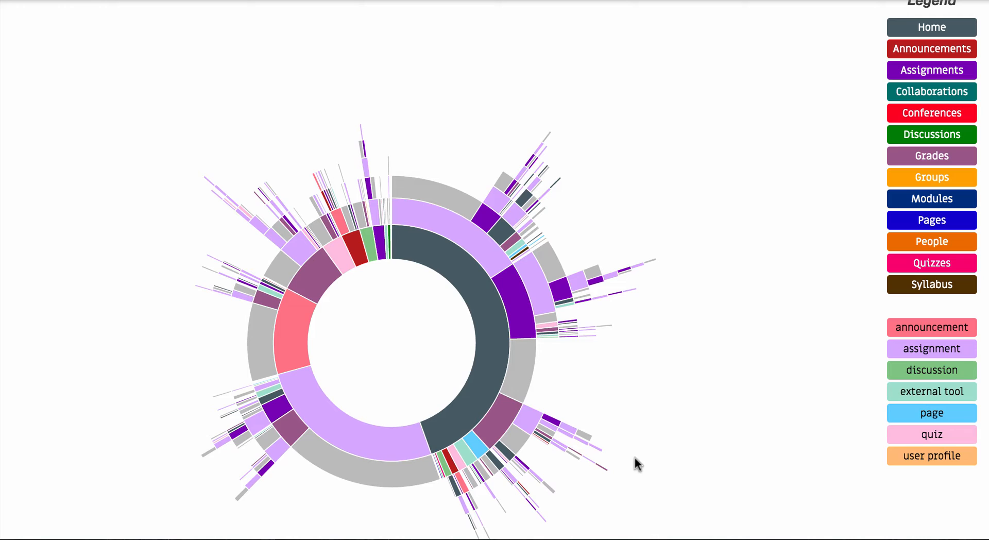
mouse_move(652, 457)
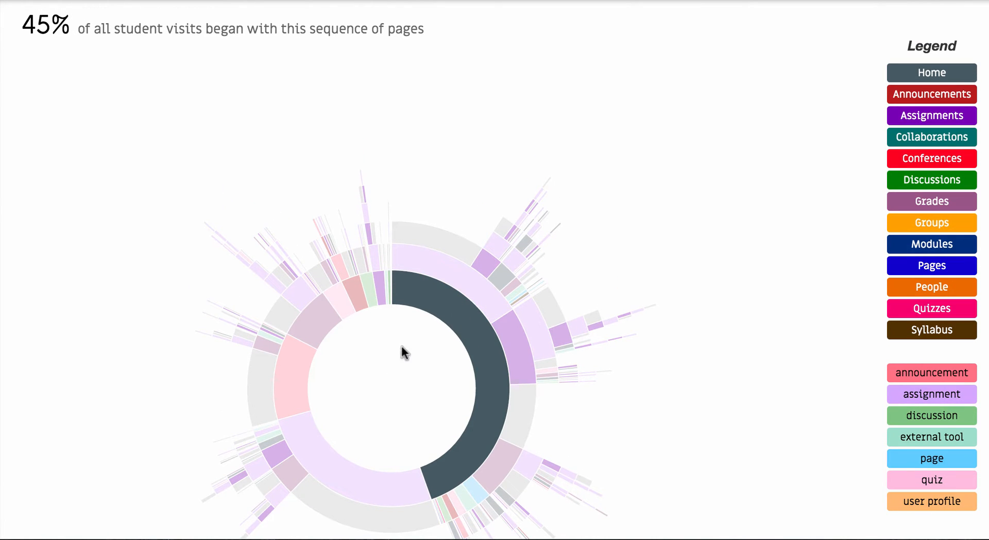
mouse_move(464, 326)
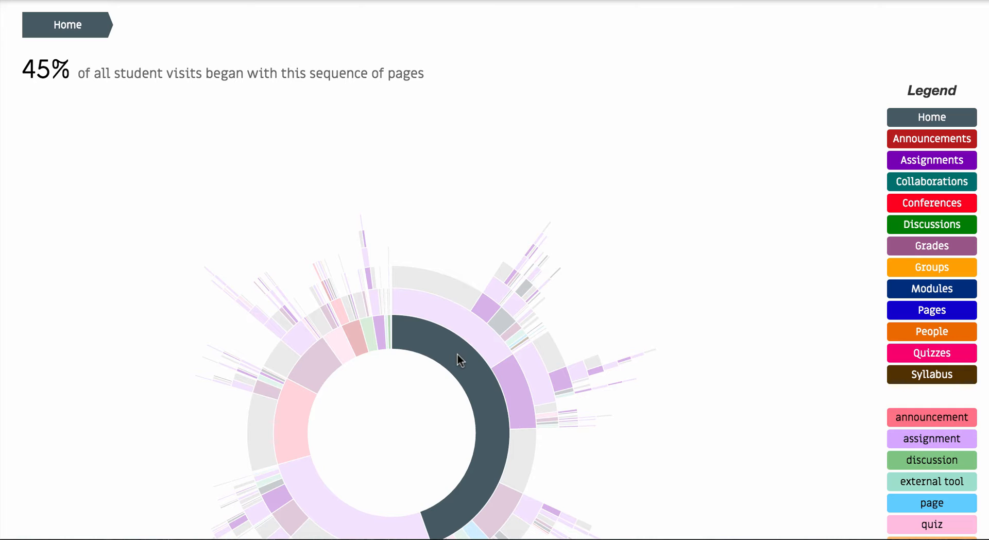
click(337, 515)
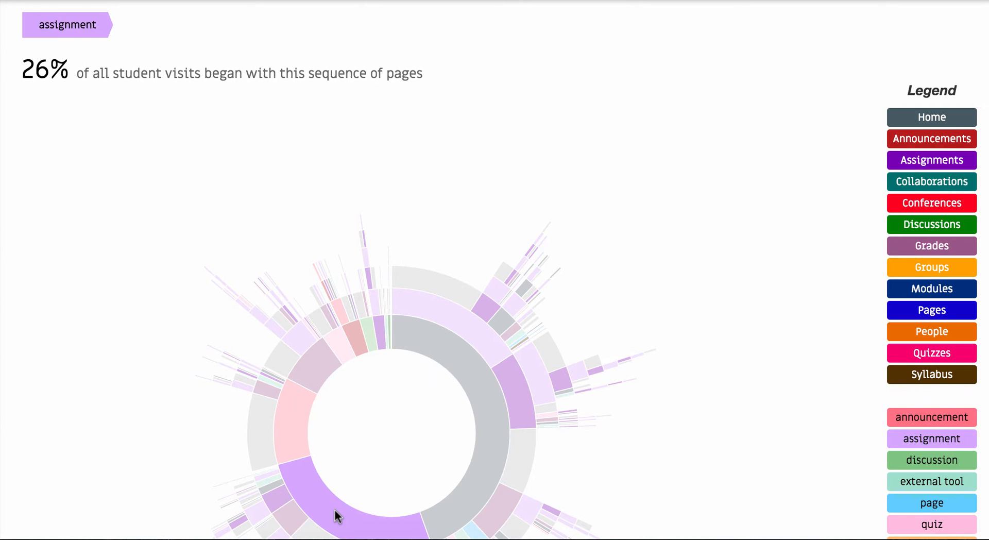
mouse_move(327, 489)
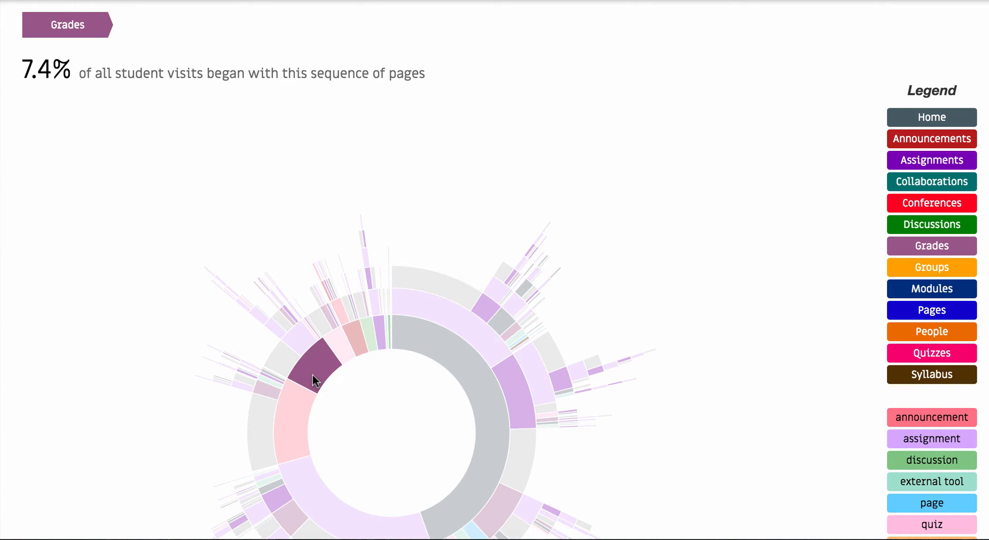
mouse_move(334, 360)
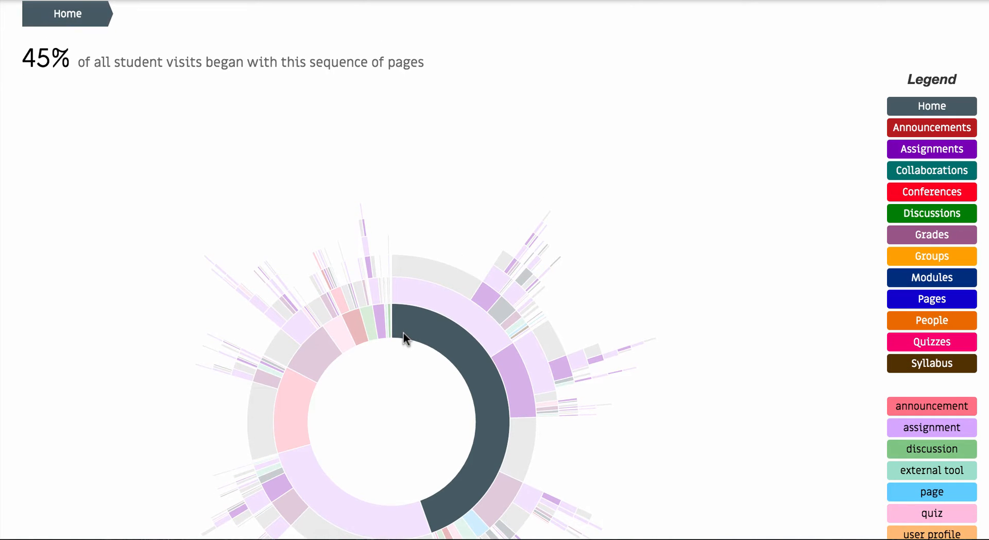
mouse_move(404, 375)
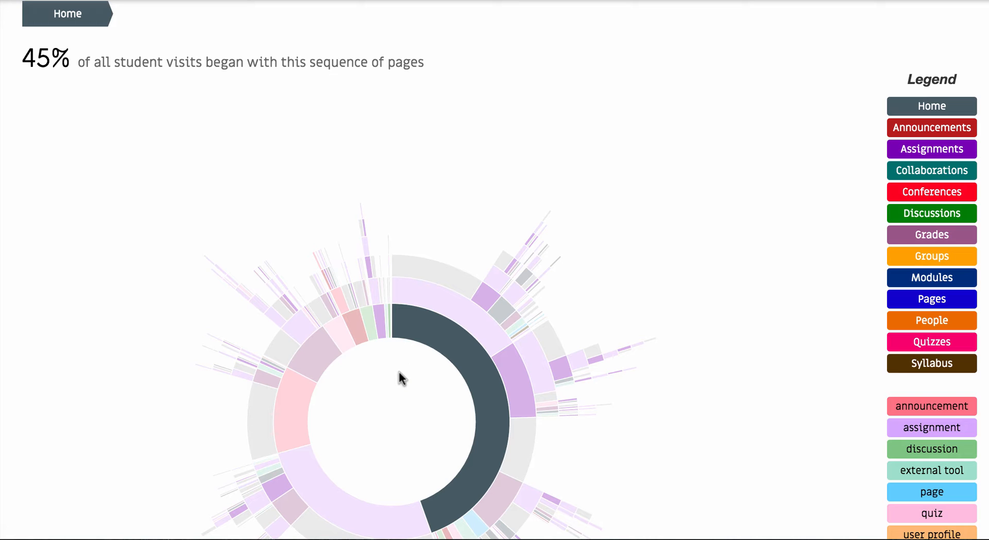
mouse_move(449, 343)
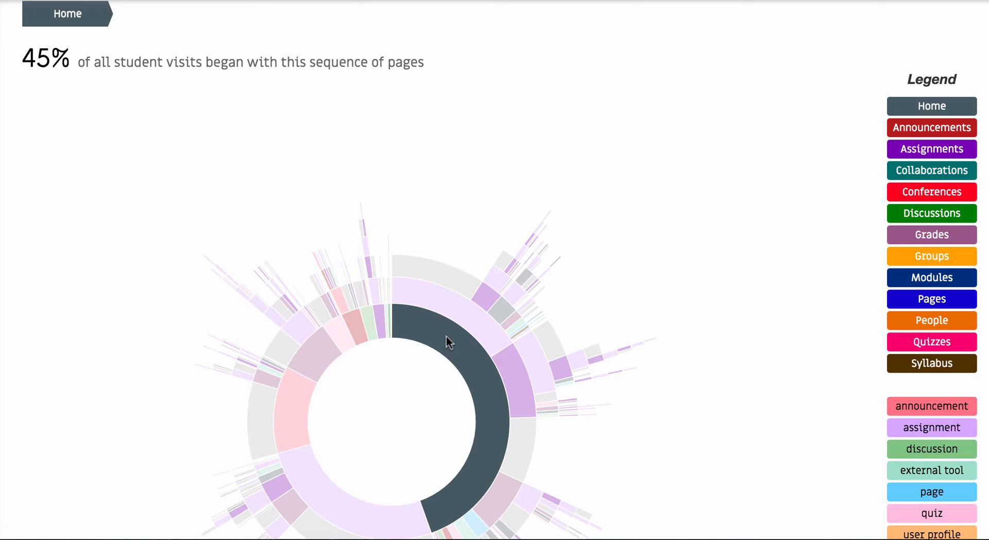
mouse_move(428, 380)
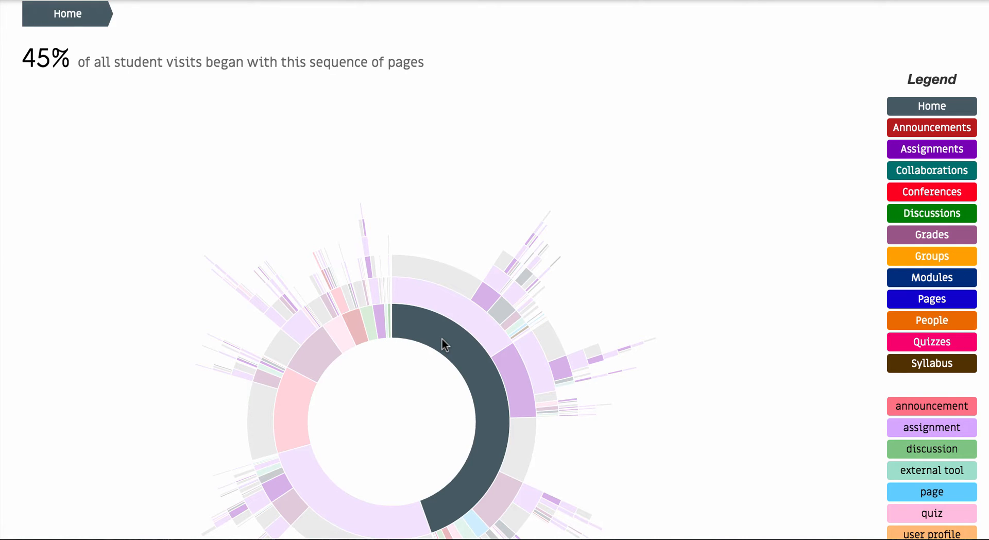
click(452, 309)
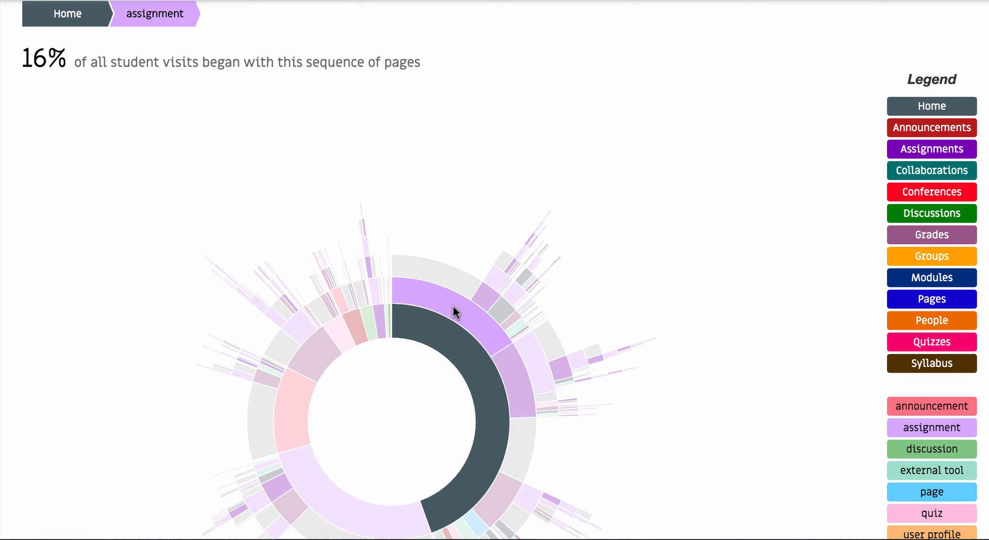
mouse_move(505, 352)
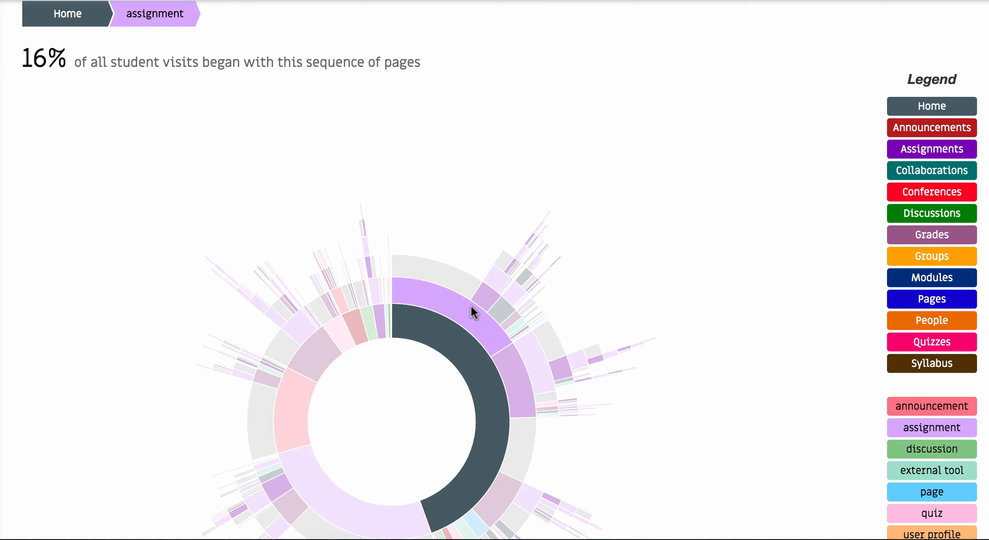
click(520, 382)
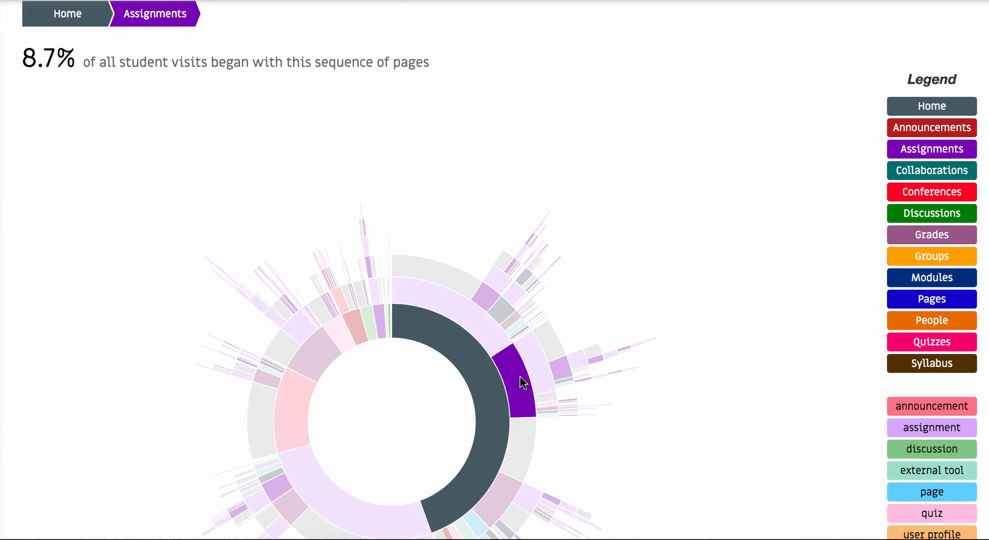
click(520, 379)
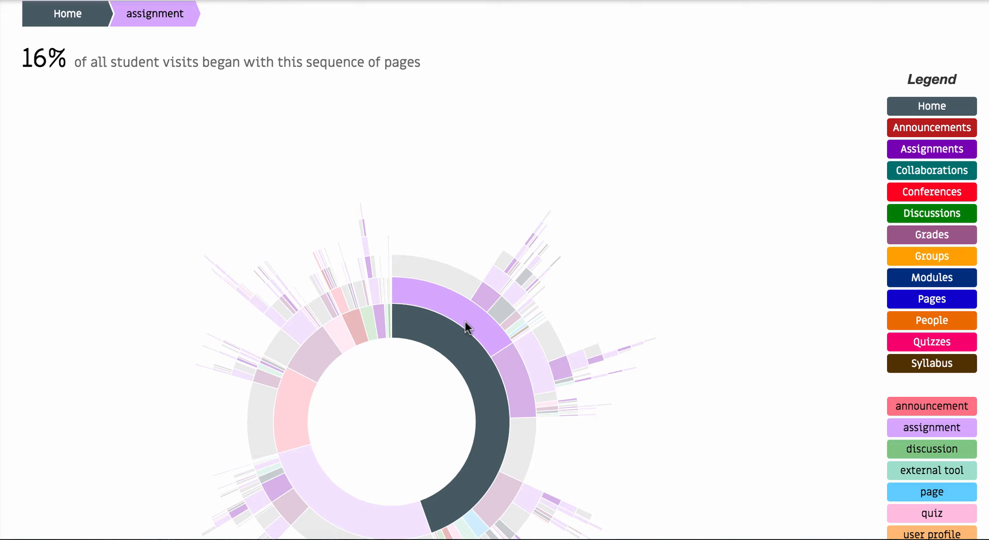
click(487, 296)
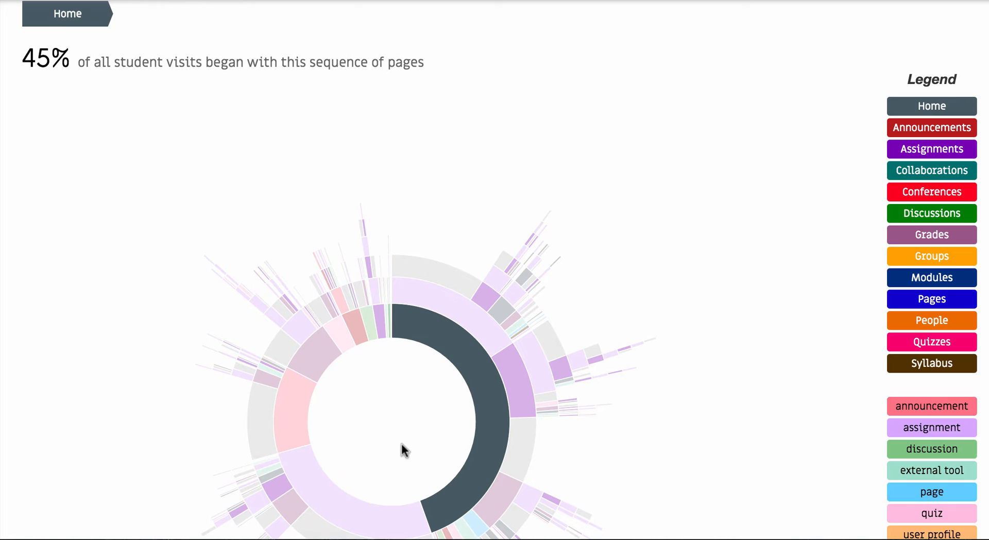
Reveal the 12% announcement-start share and scroll to the dated visit sequences.
click(309, 489)
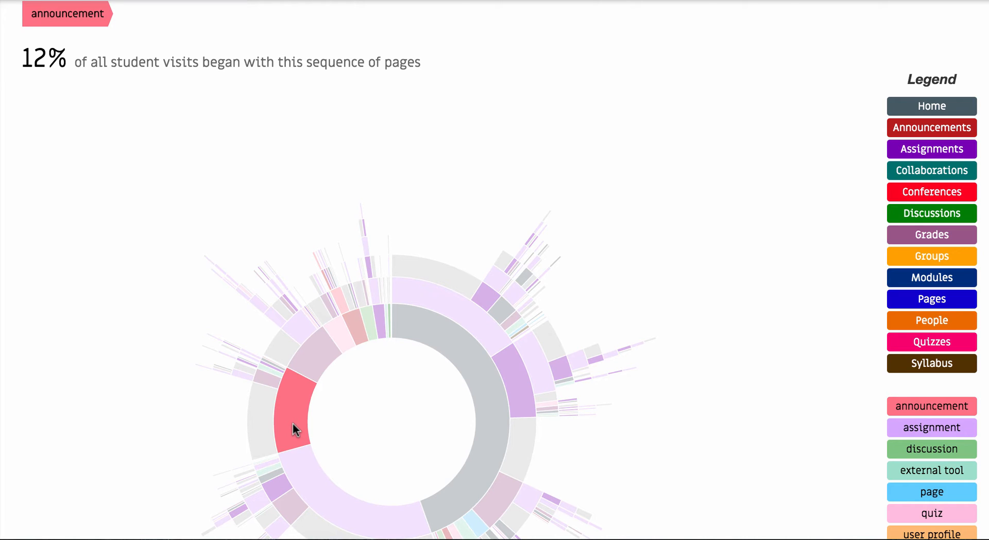
mouse_move(333, 429)
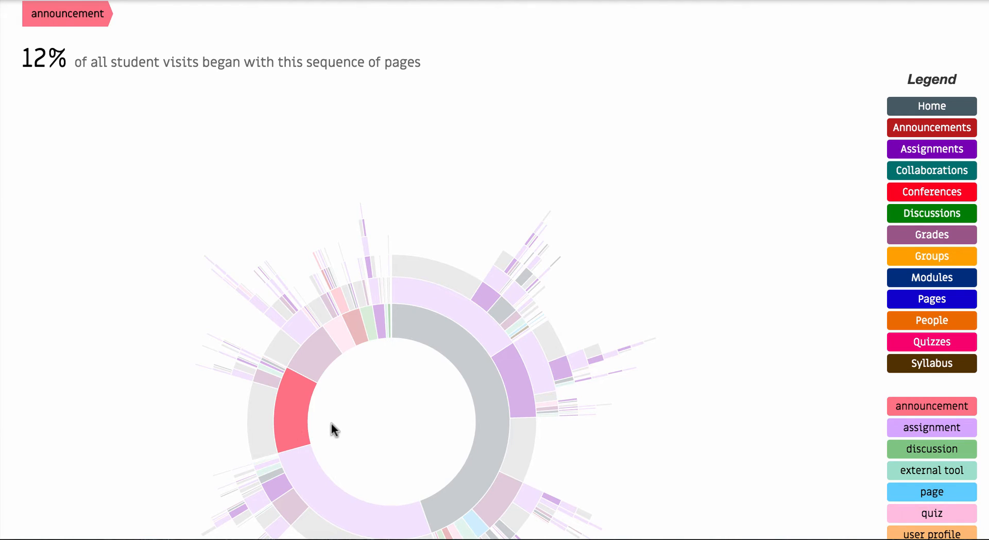
scroll(down, 3)
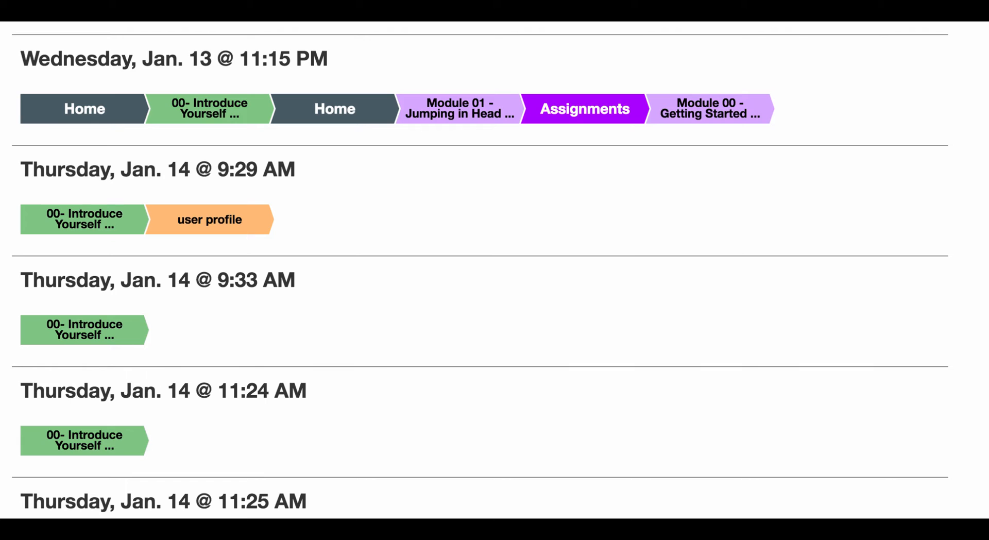
mouse_move(350, 265)
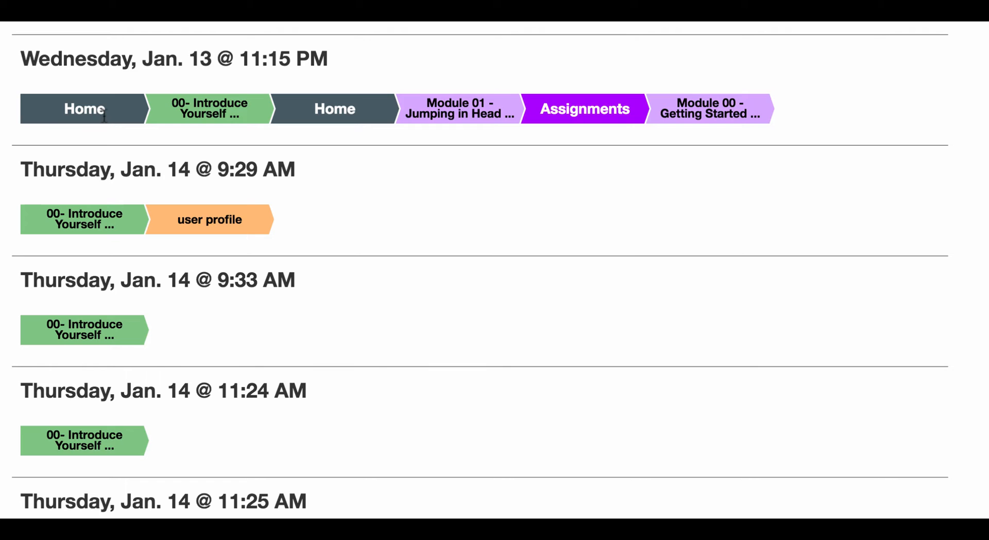
mouse_move(113, 118)
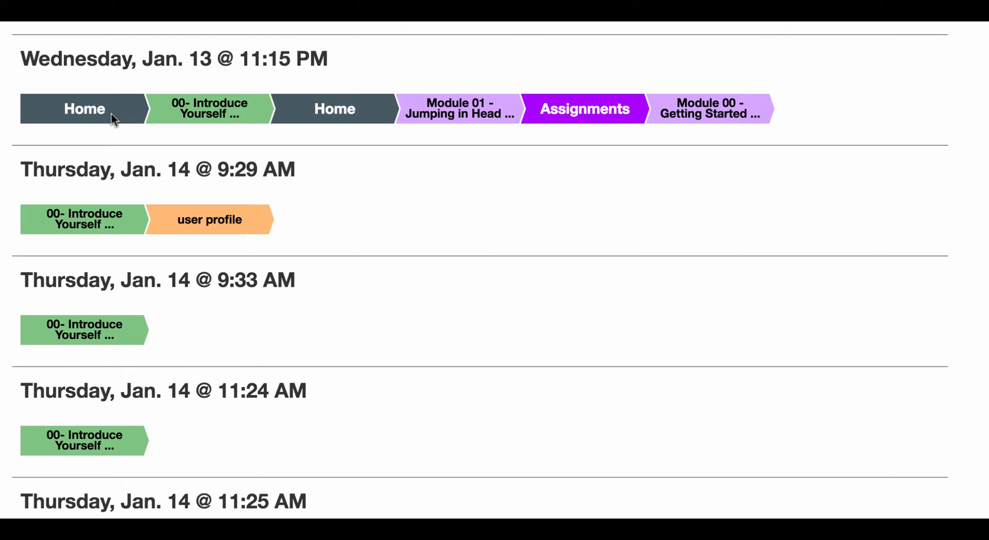
mouse_move(167, 117)
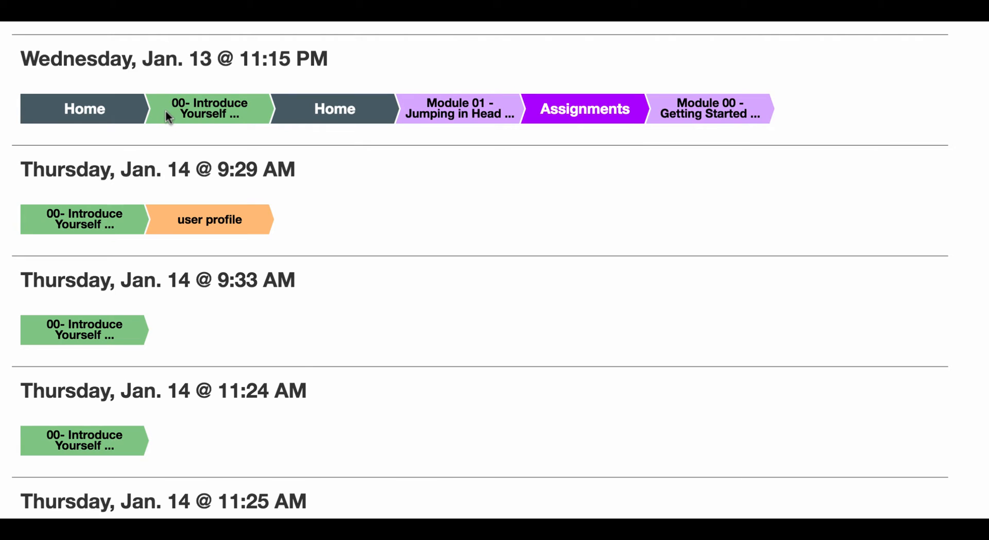
mouse_move(431, 116)
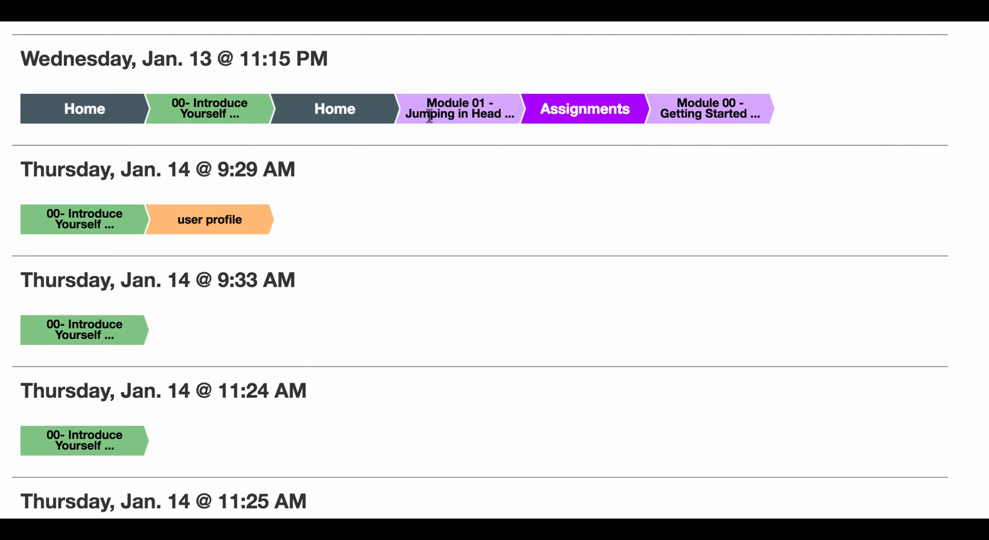
mouse_move(432, 115)
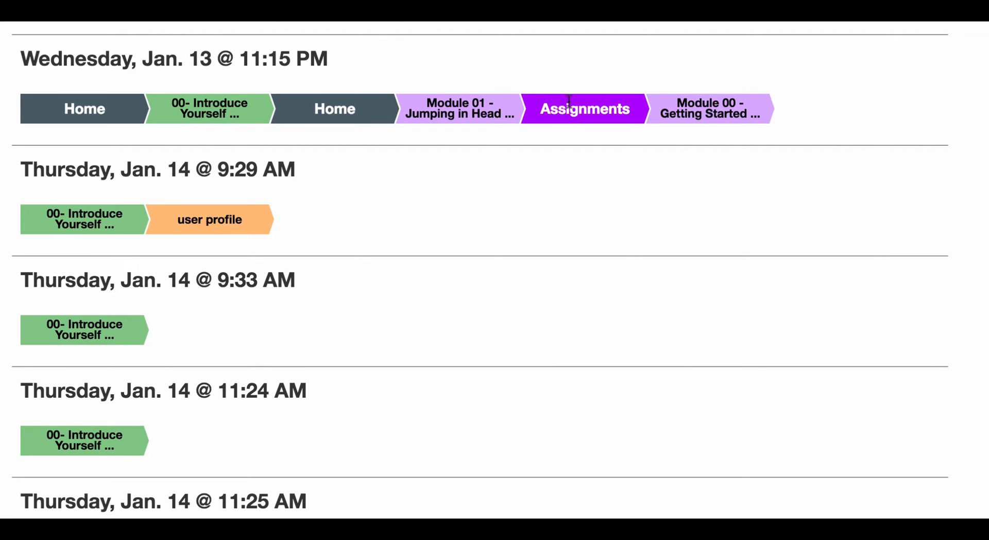
mouse_move(678, 103)
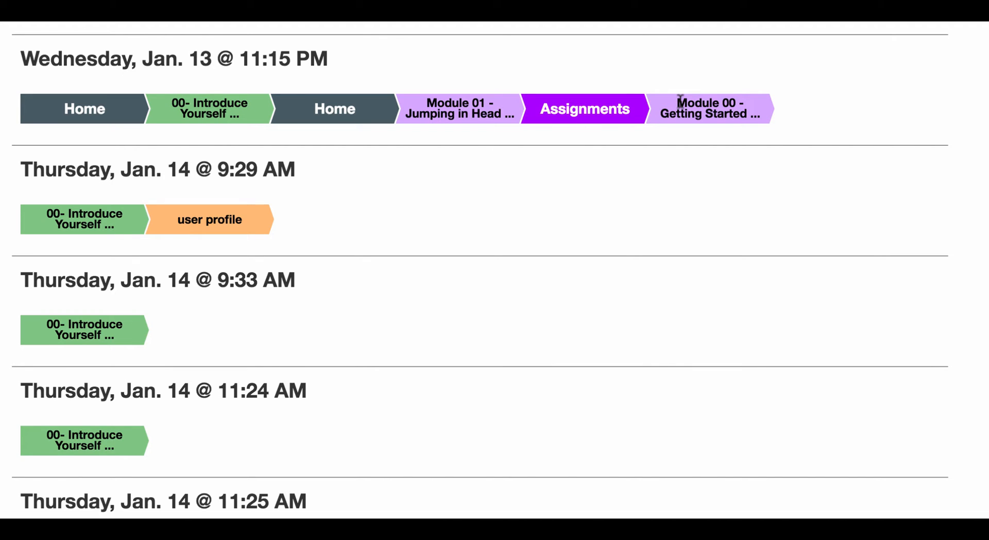
mouse_move(426, 209)
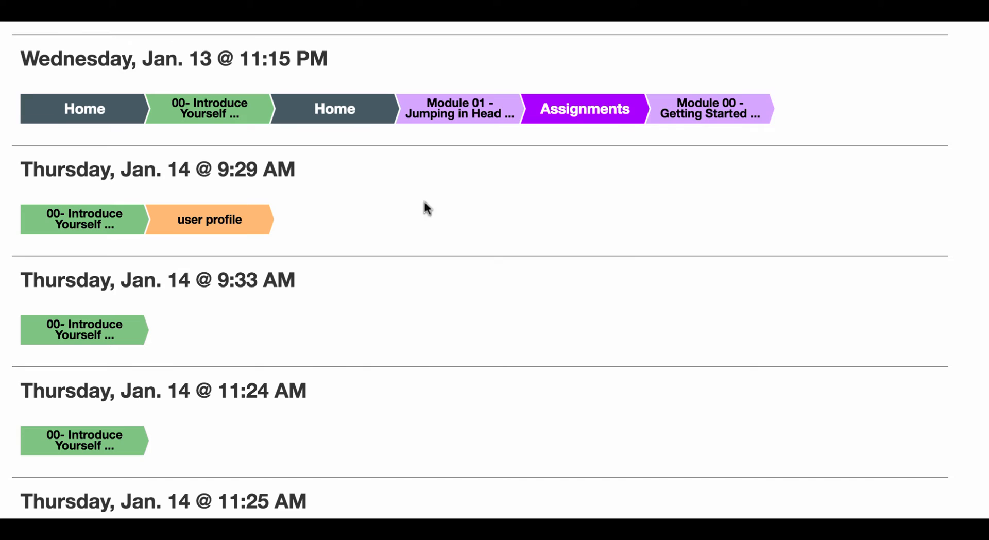
mouse_move(199, 221)
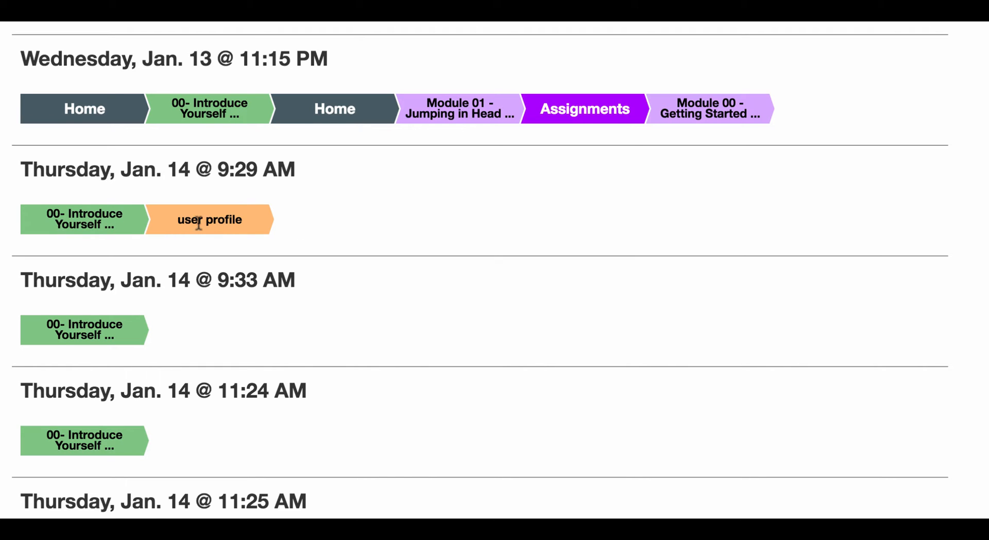
mouse_move(121, 337)
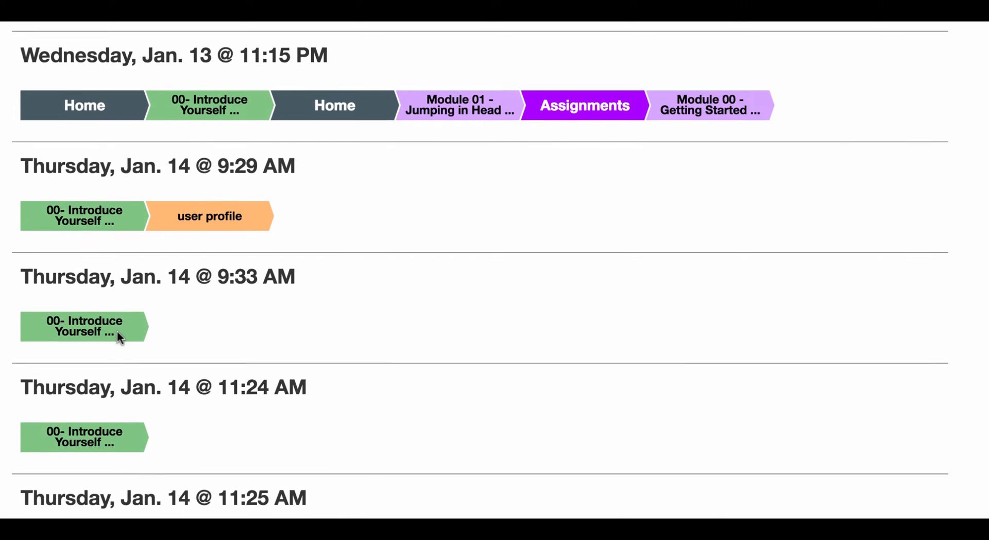
Scroll the next student's timeline from Sunday, Jan. 10 to the long Jan. 14 11:25 AM visit.
scroll(down, 3)
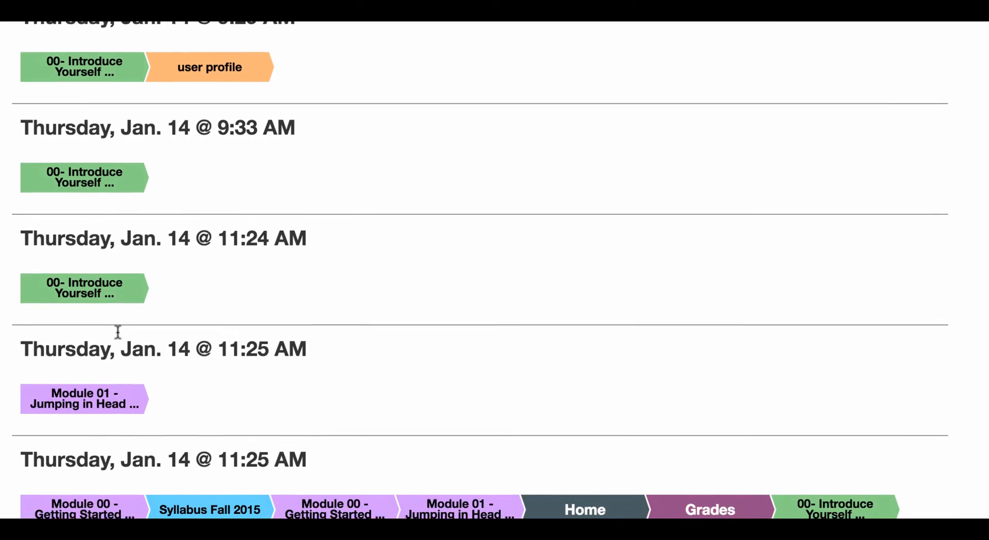
scroll(down, 3)
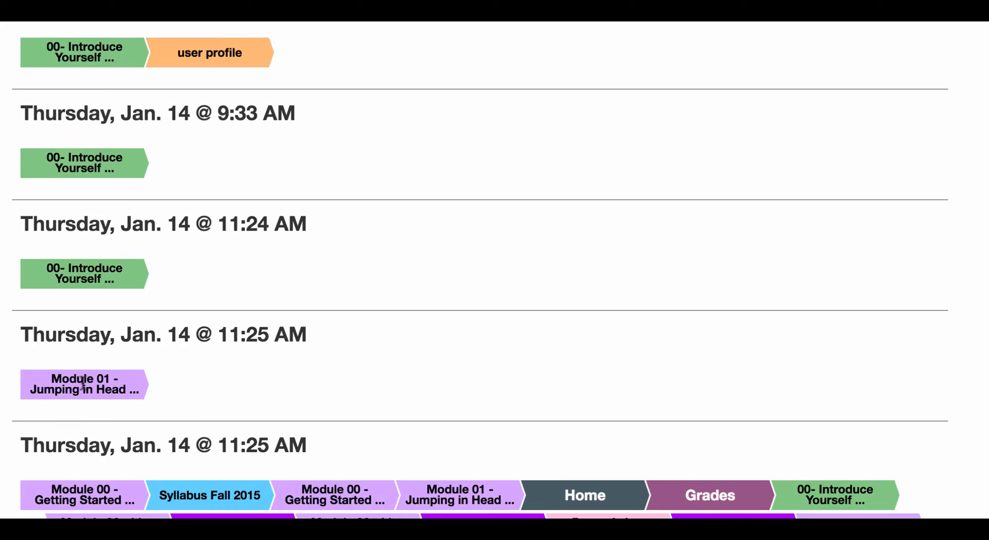
scroll(down, 3)
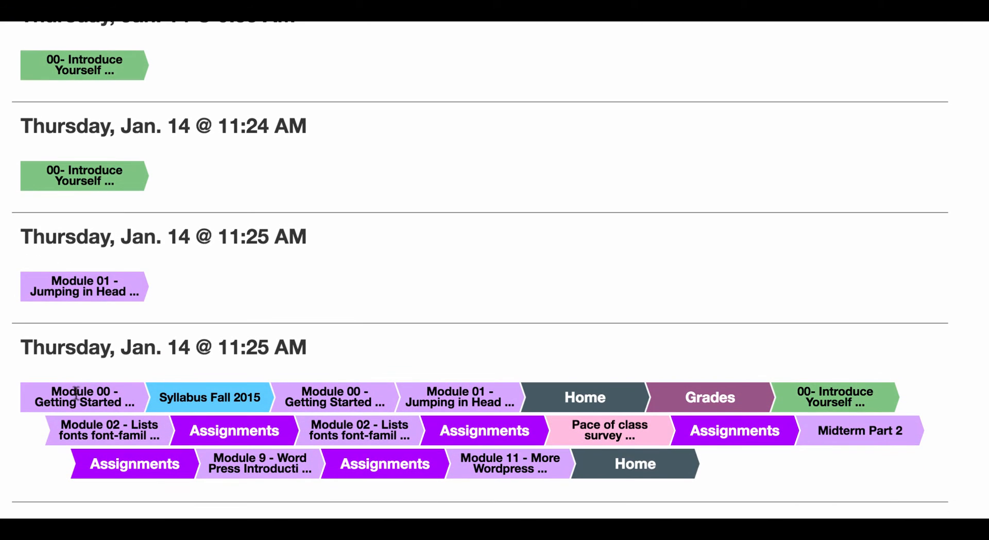
mouse_move(327, 419)
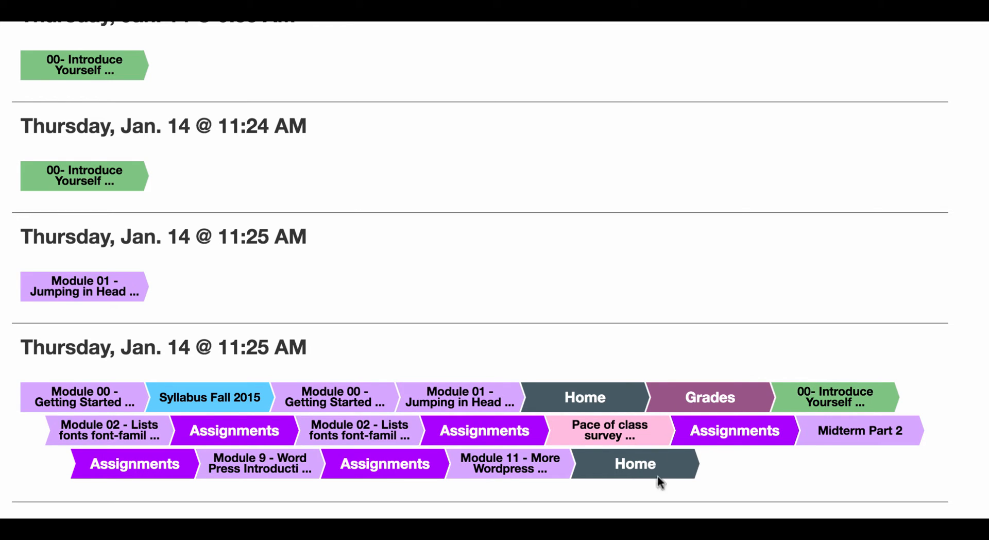
mouse_move(218, 413)
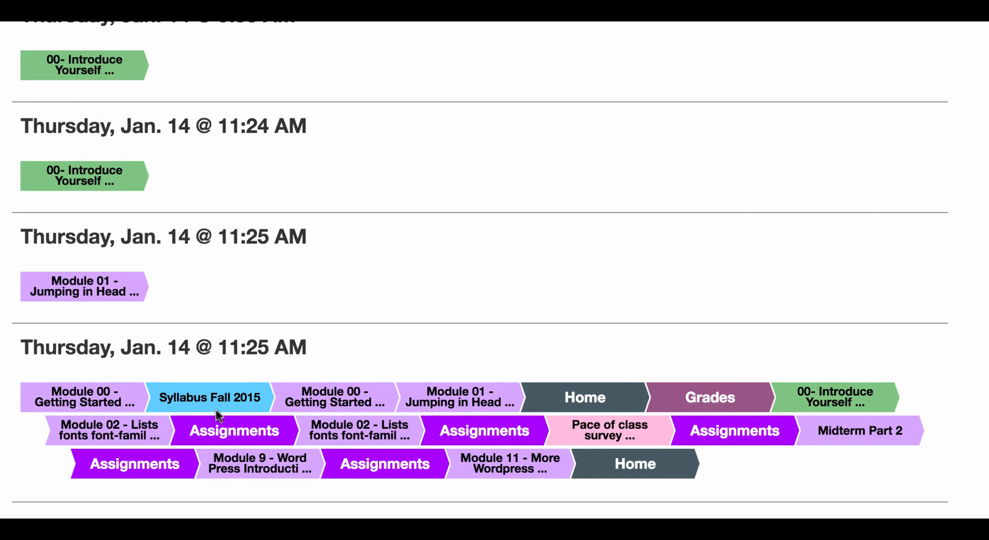
mouse_move(548, 428)
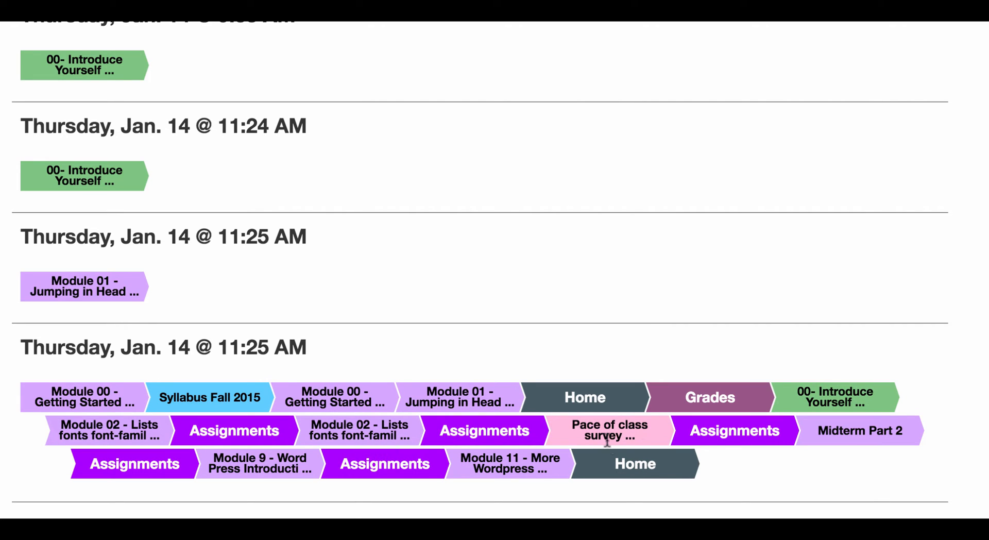
mouse_move(562, 470)
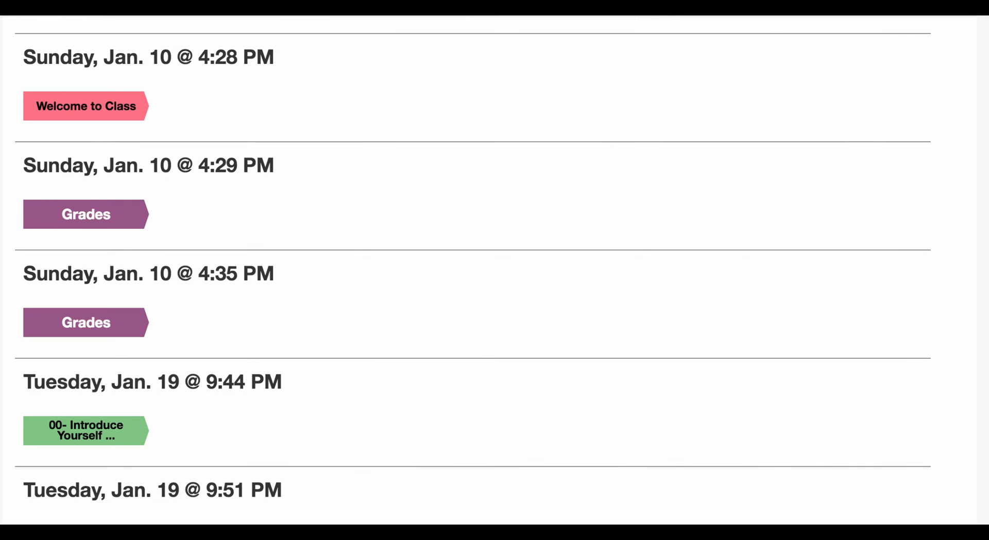
mouse_move(189, 94)
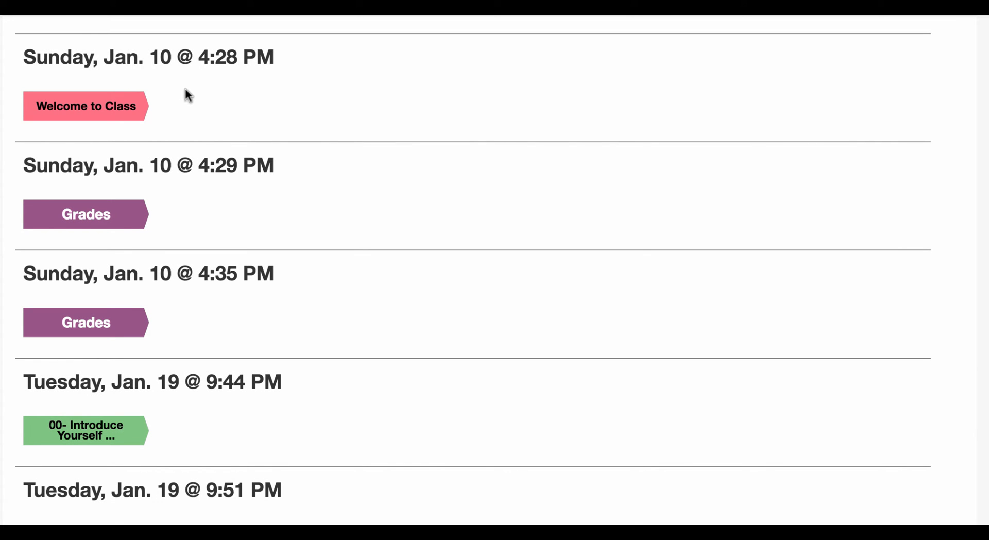
mouse_move(175, 93)
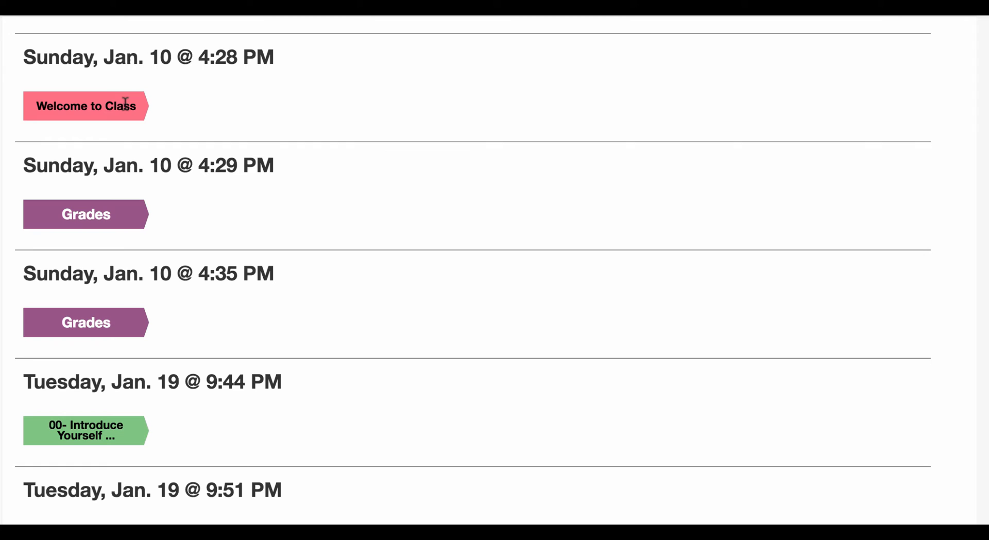
mouse_move(57, 113)
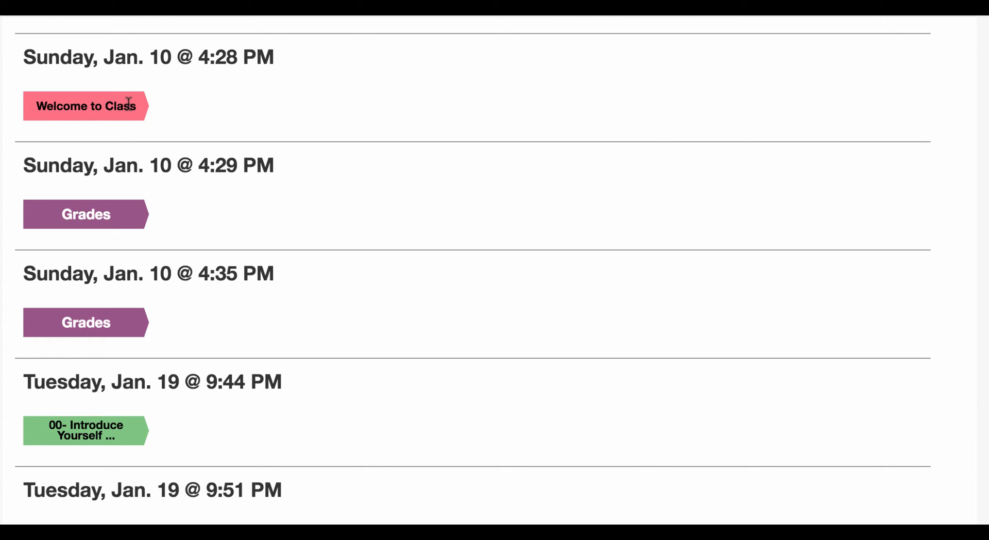
mouse_move(121, 211)
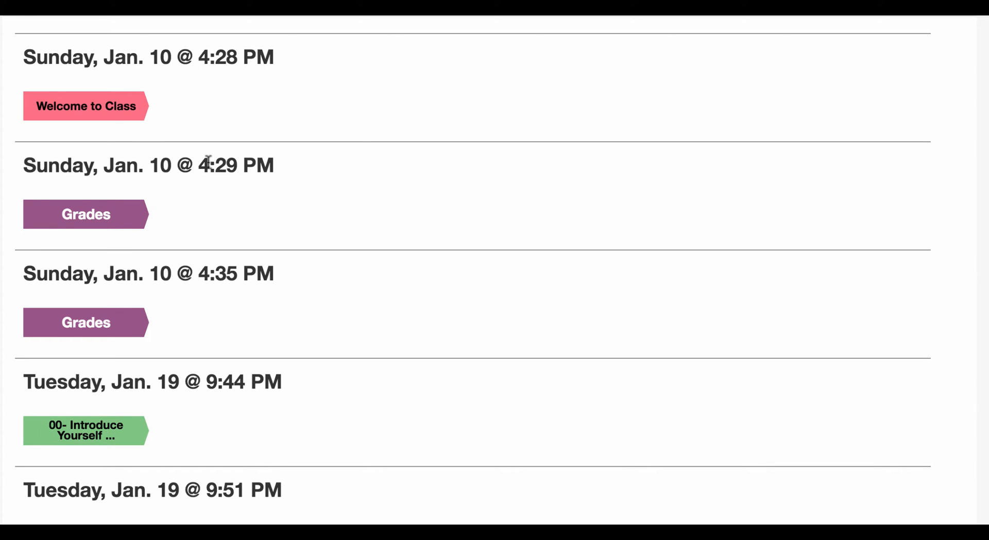
mouse_move(98, 315)
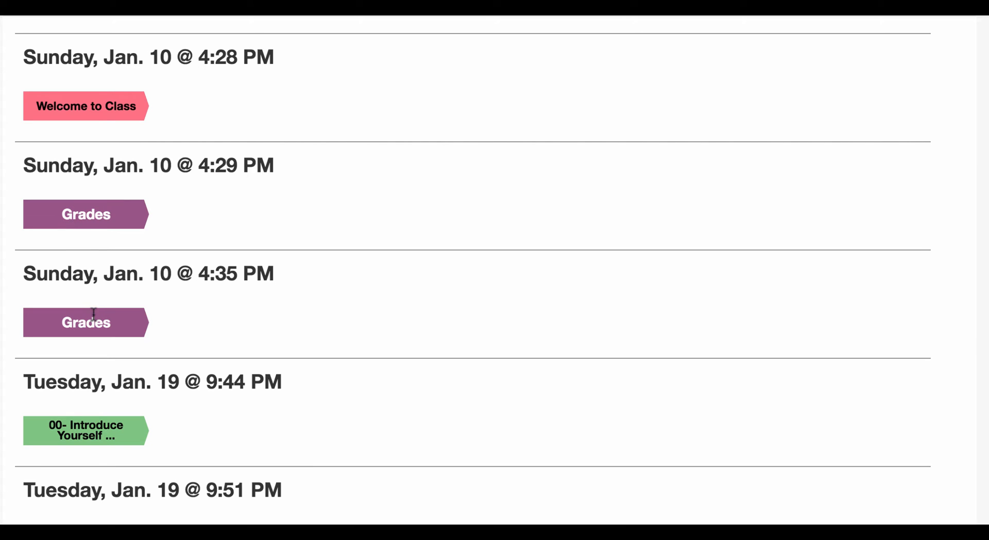
mouse_move(147, 242)
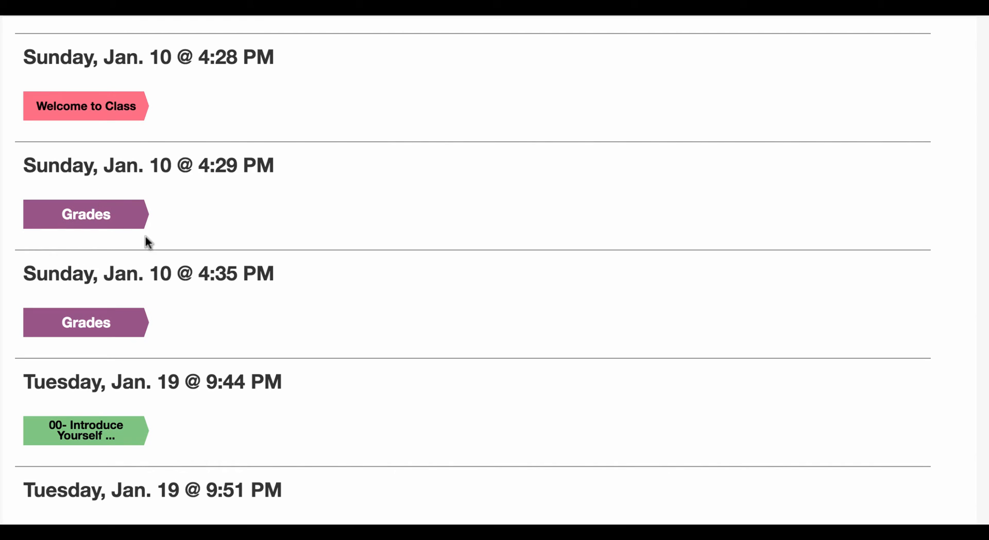
mouse_move(168, 245)
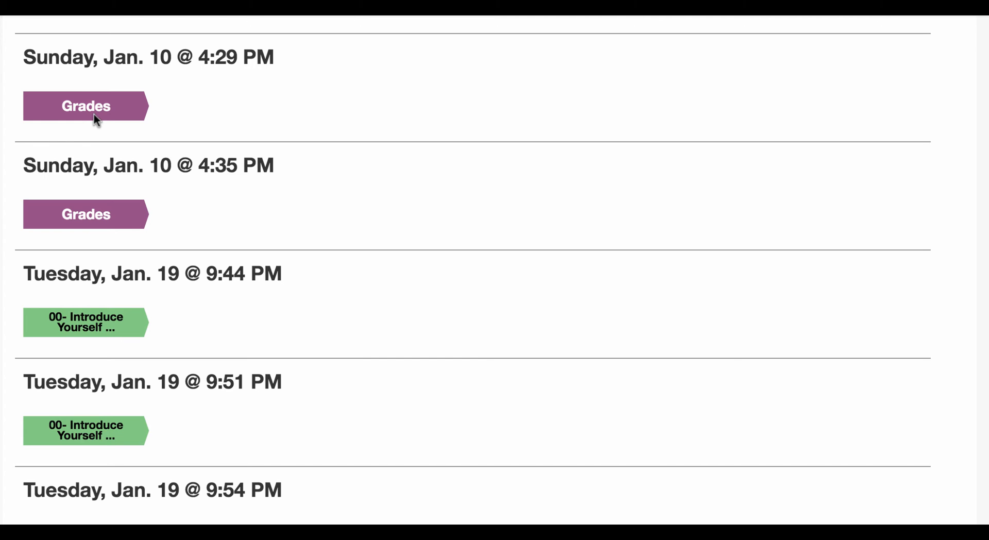
Scroll to the student's last visit, Tuesday, Jan. 19 @ 9:54 PM.
scroll(down, 3)
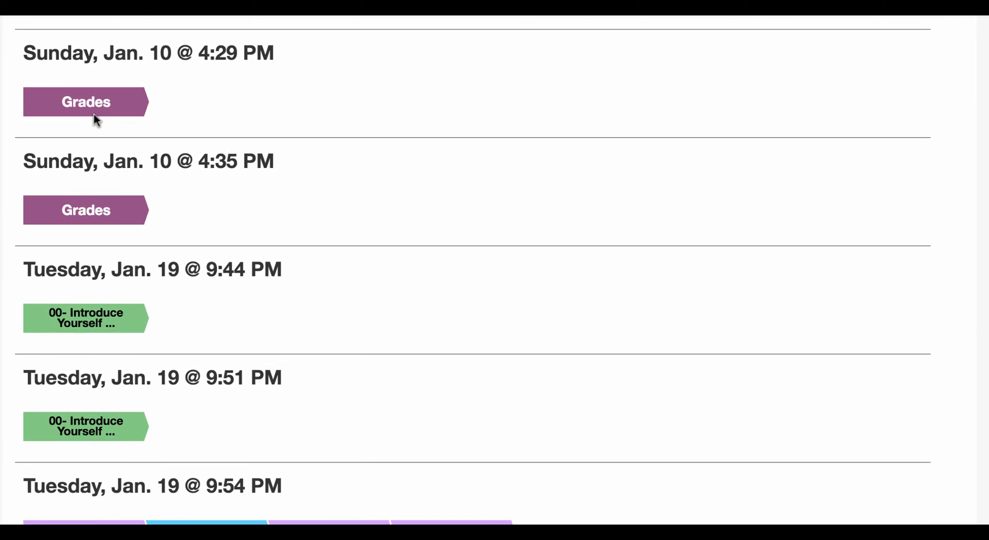
scroll(down, 3)
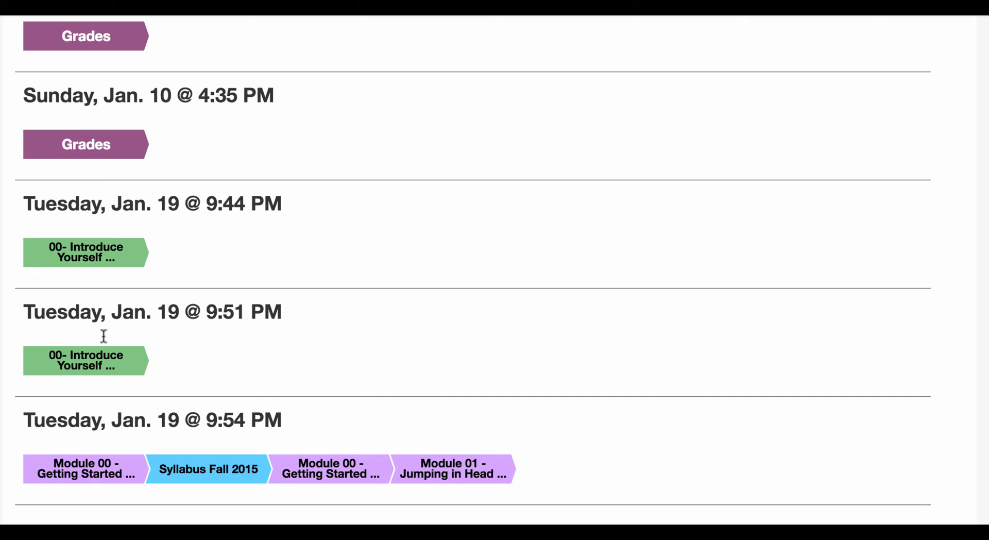
mouse_move(135, 313)
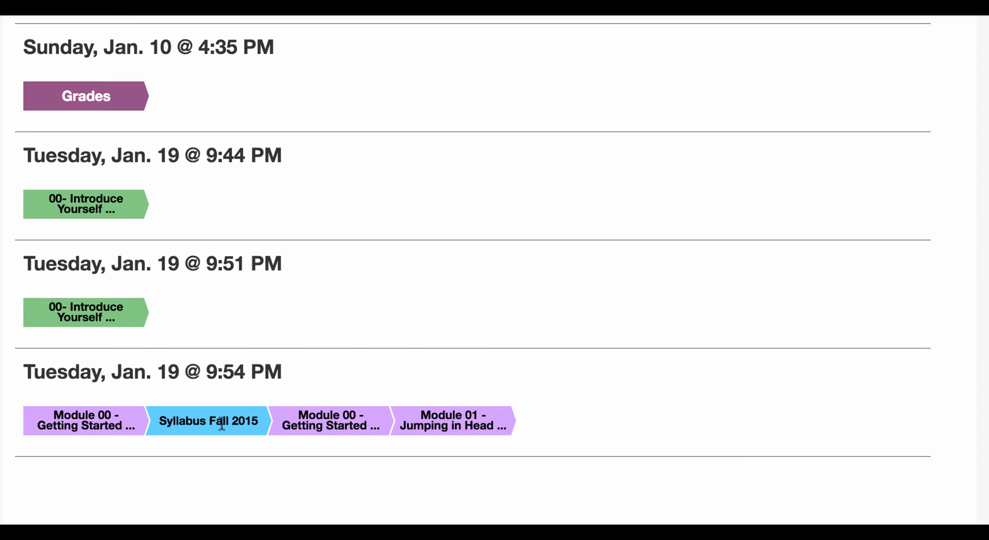
mouse_move(432, 203)
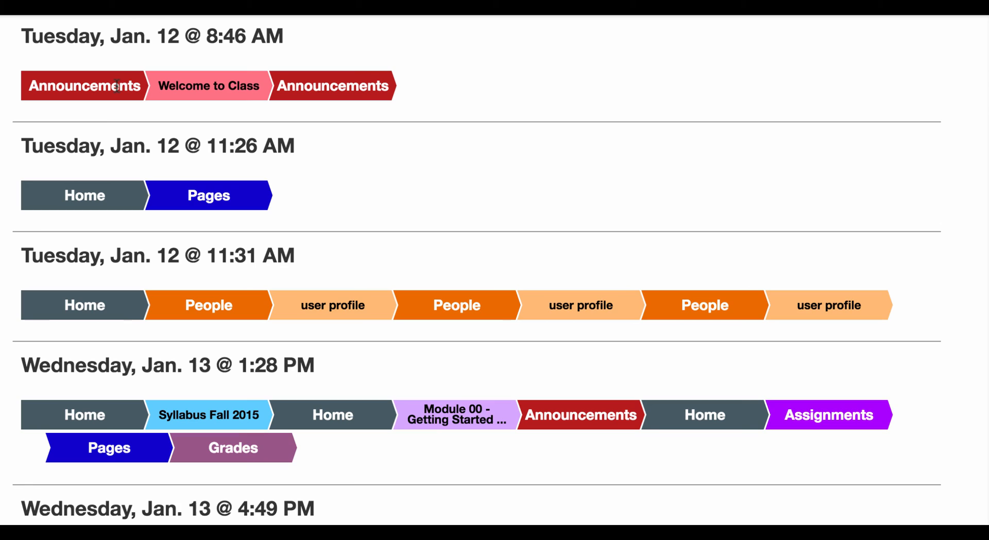
mouse_move(255, 82)
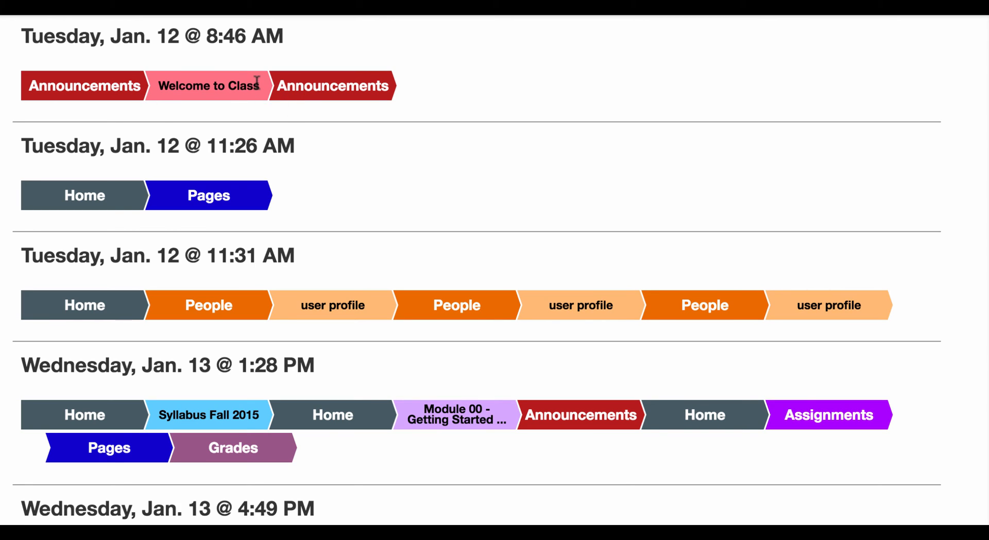
mouse_move(155, 310)
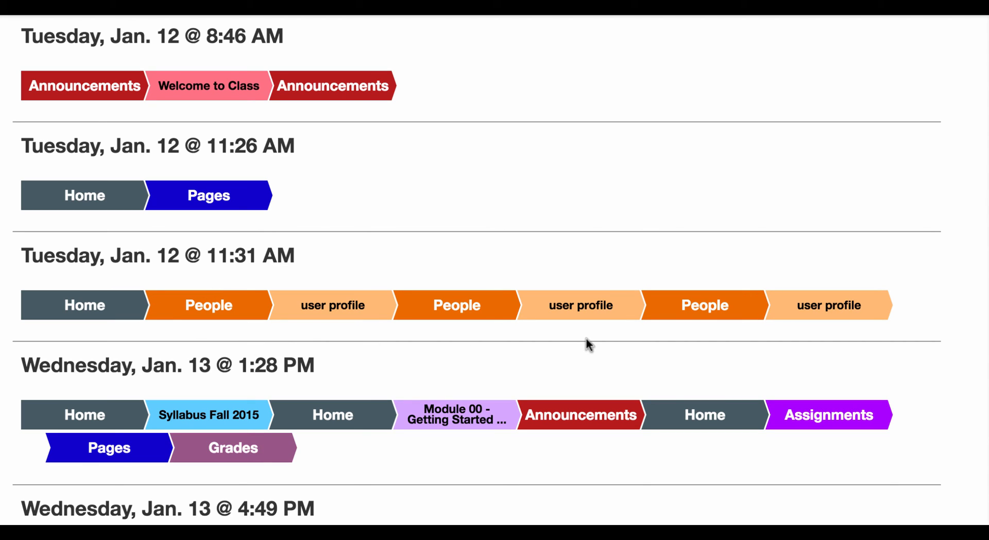
mouse_move(868, 346)
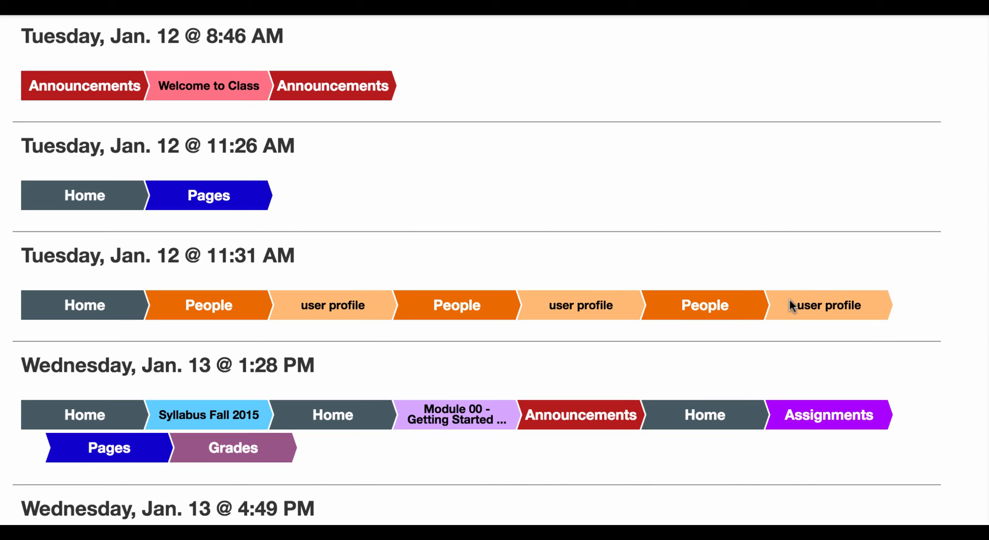
mouse_move(133, 315)
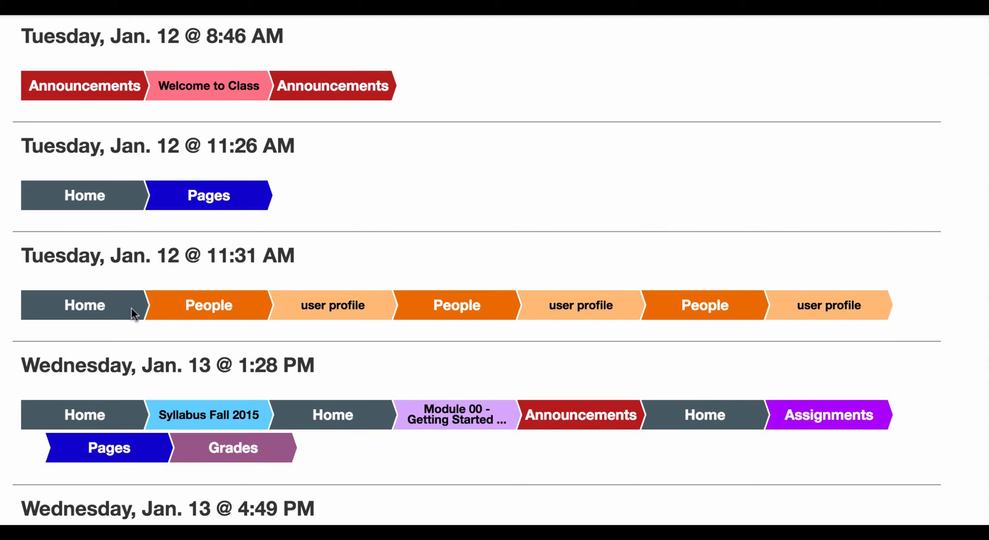
mouse_move(448, 306)
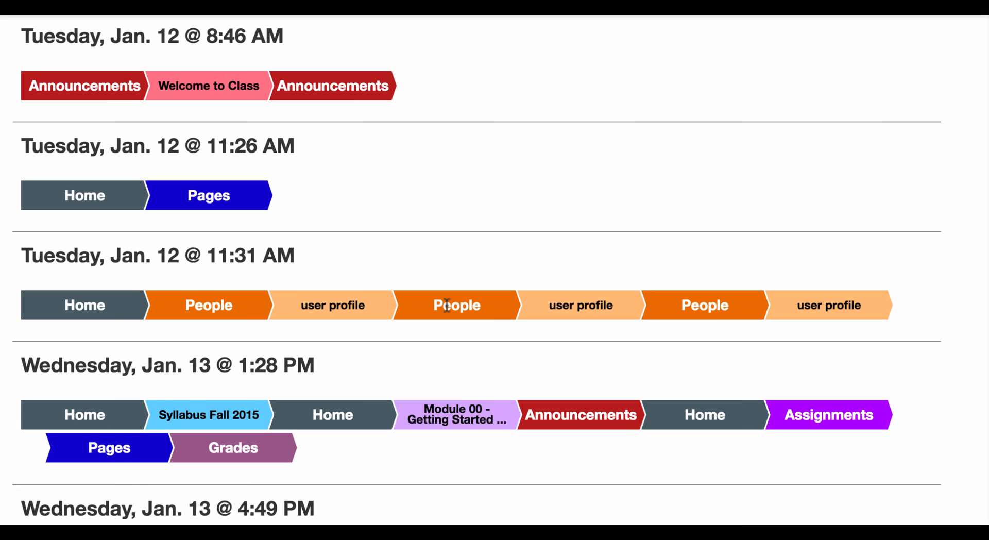
mouse_move(839, 327)
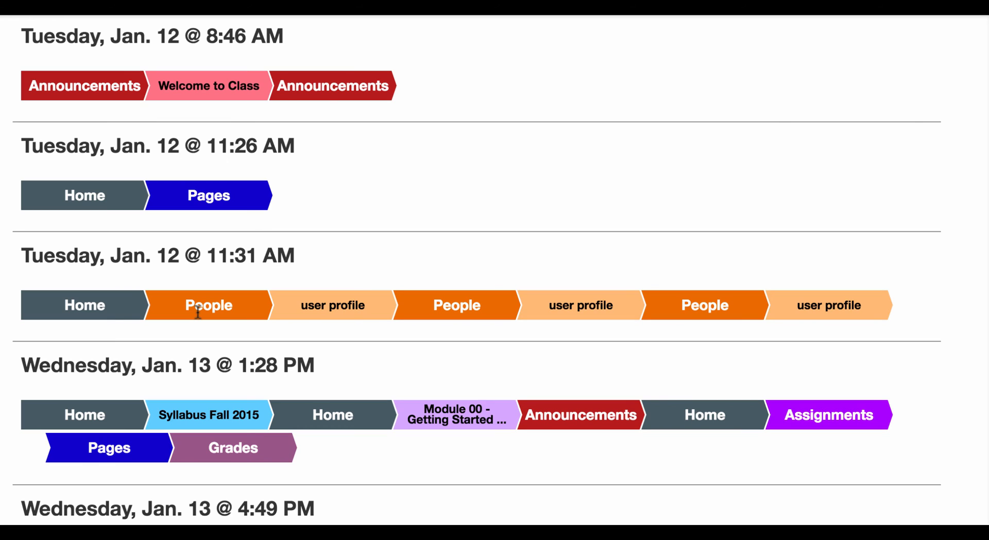
mouse_move(180, 289)
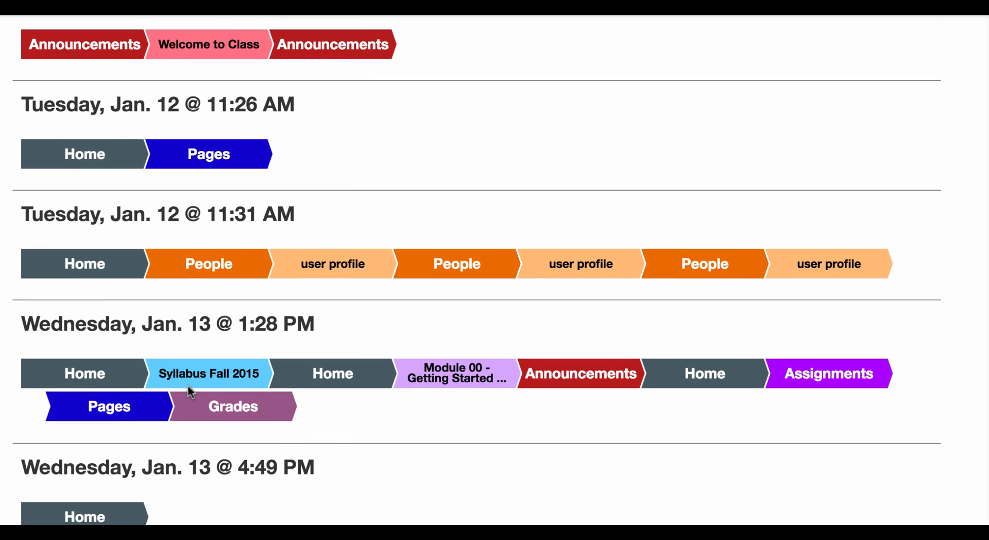
Scroll this student's Jan. 12 visits down to Wednesday, Jan. 13 @ 6:33 PM.
scroll(down, 3)
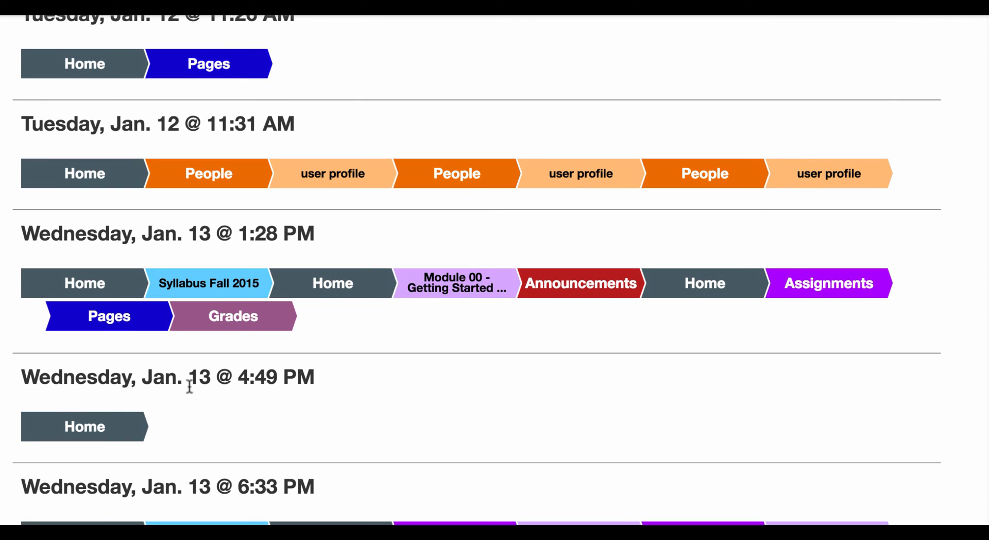
mouse_move(258, 296)
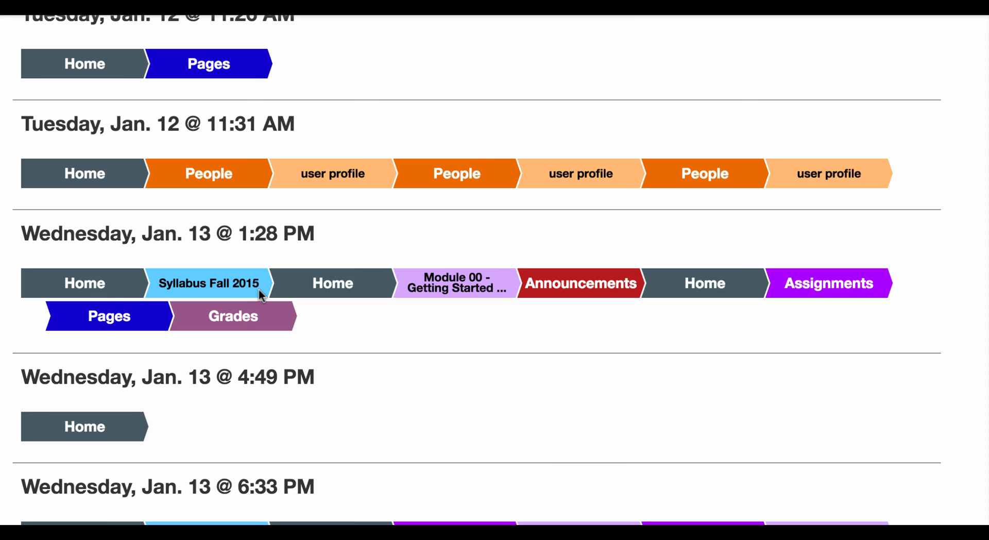
mouse_move(195, 277)
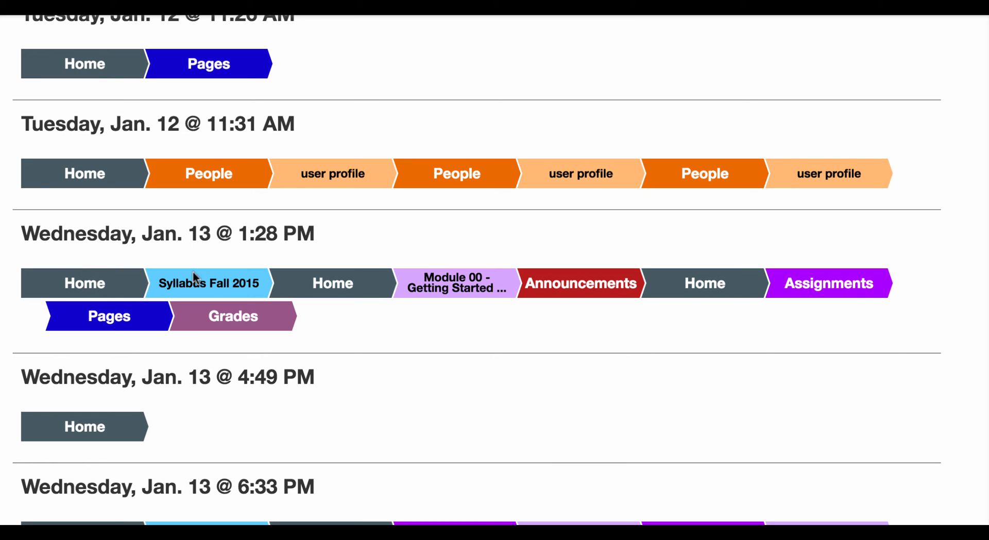
mouse_move(455, 287)
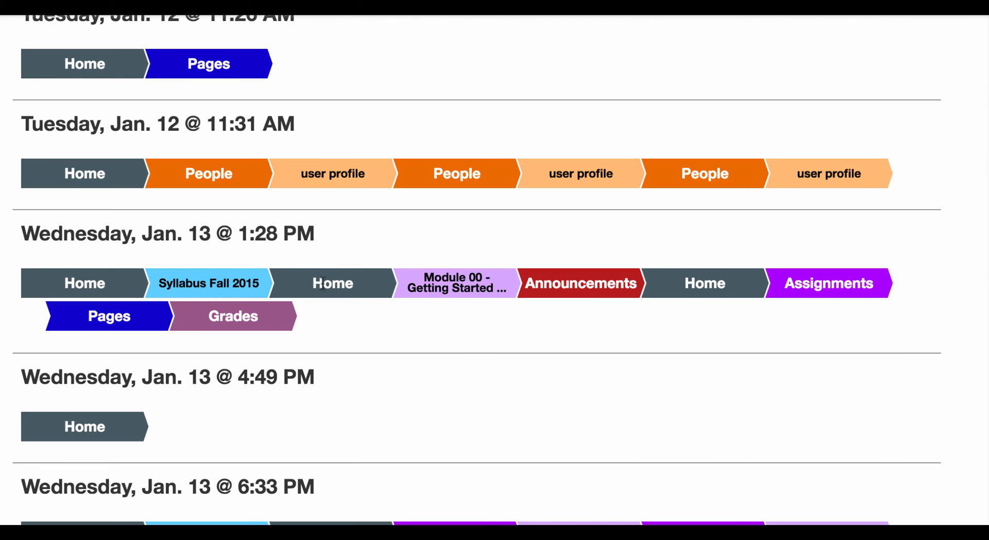
mouse_move(293, 279)
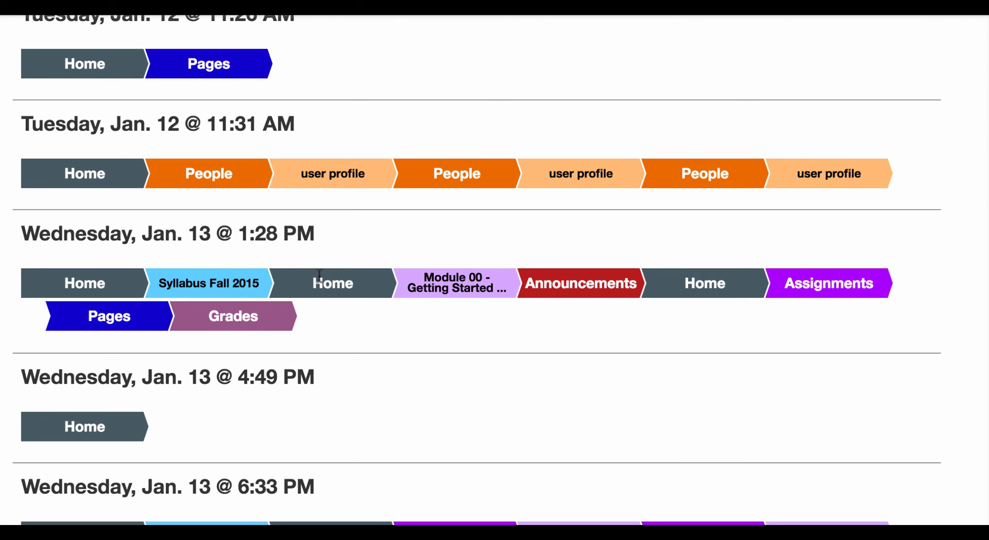
scroll(down, 3)
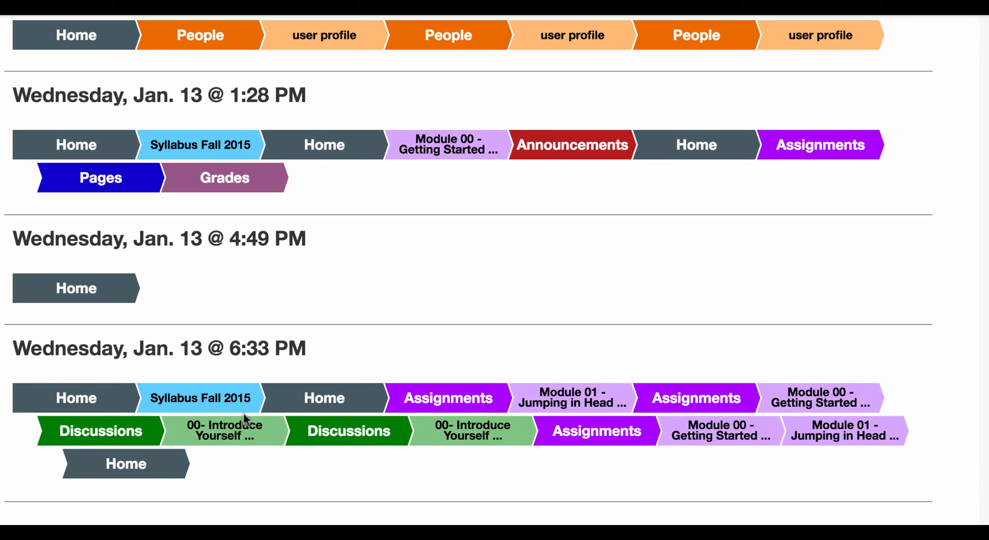
mouse_move(520, 427)
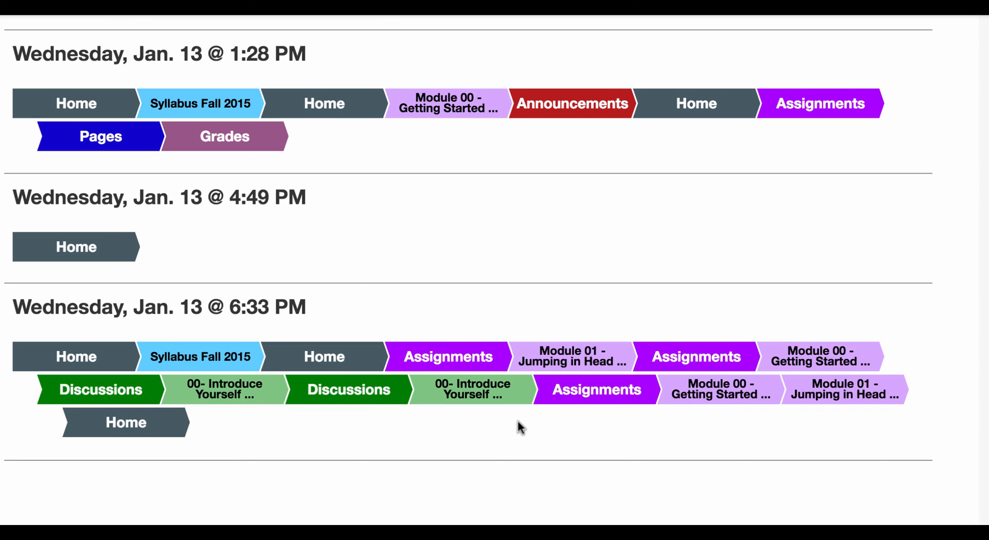
mouse_move(528, 397)
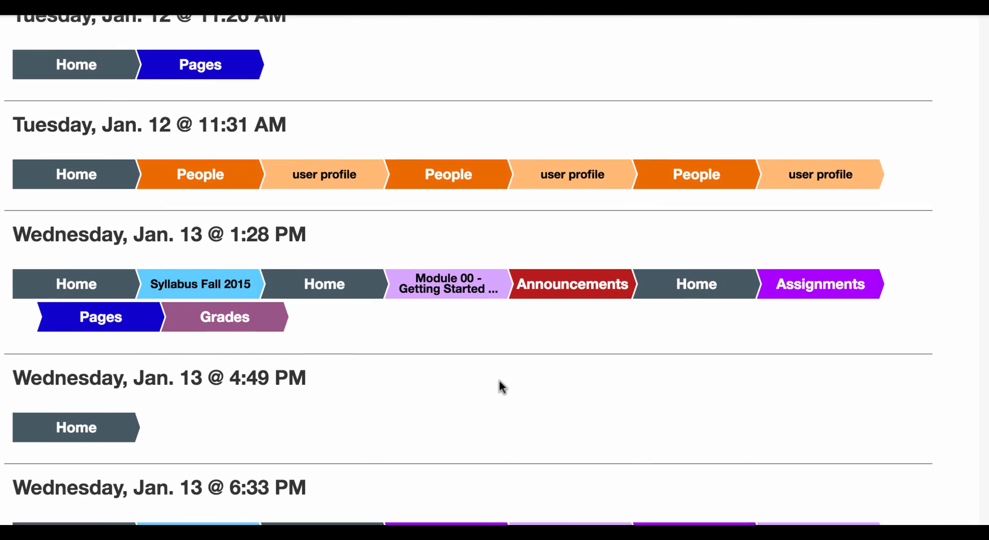
scroll(down, 3)
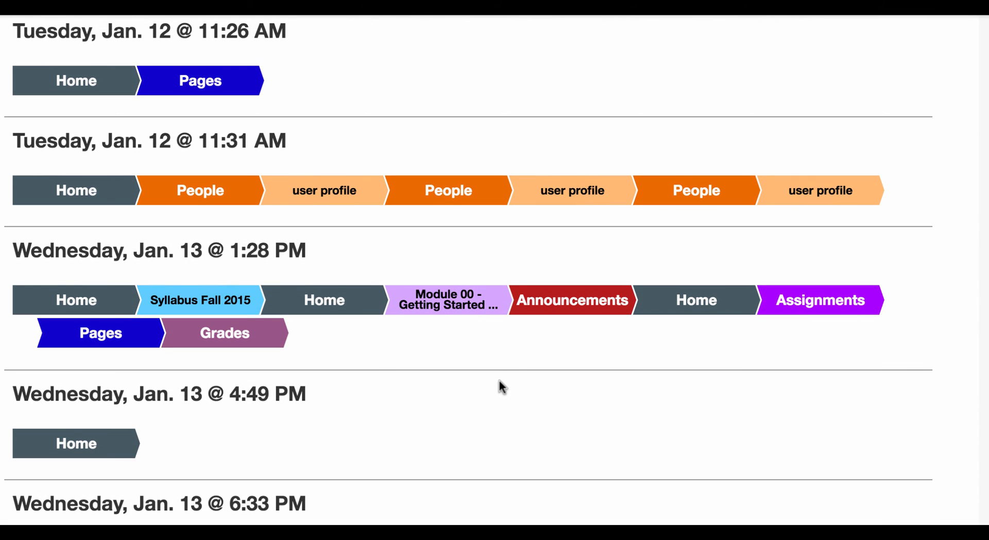